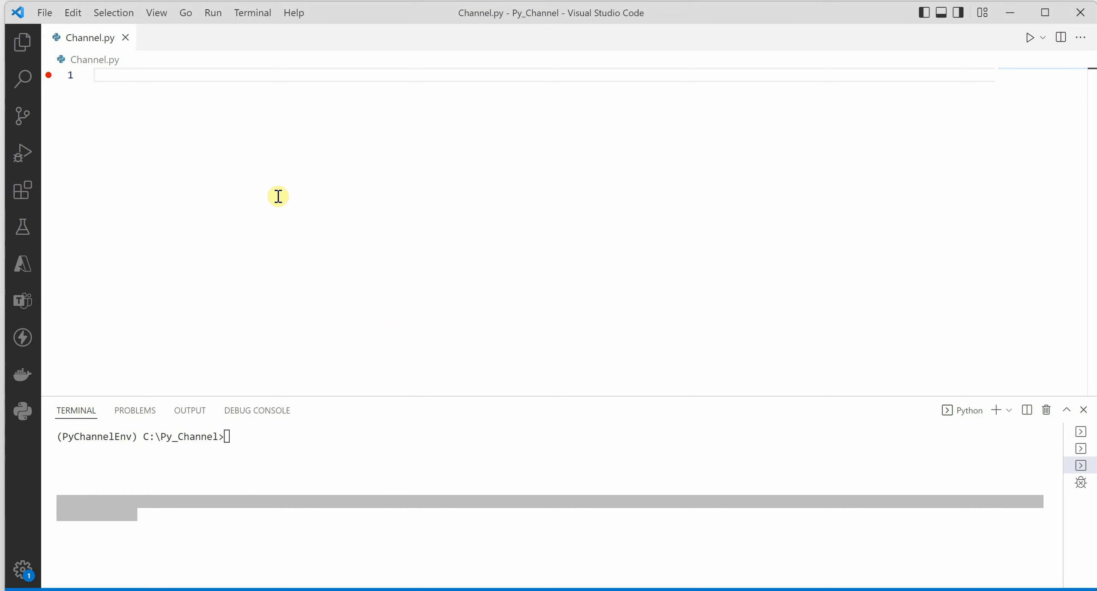
Write print("Bat","Ball") in Channel.py and run it to get the output Bat Ball
text(print()
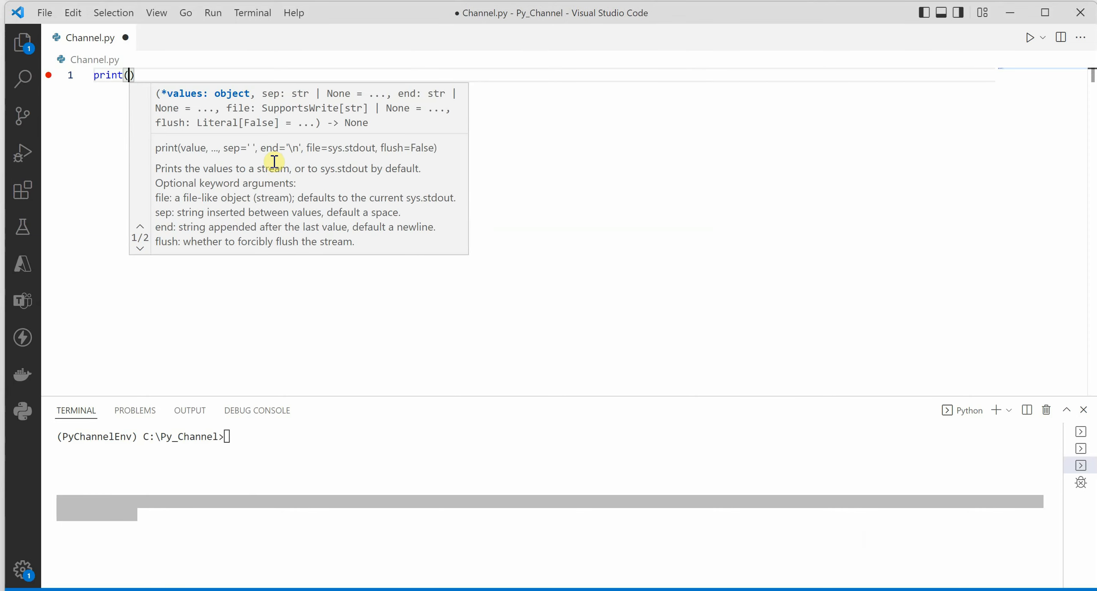
text("Bat")
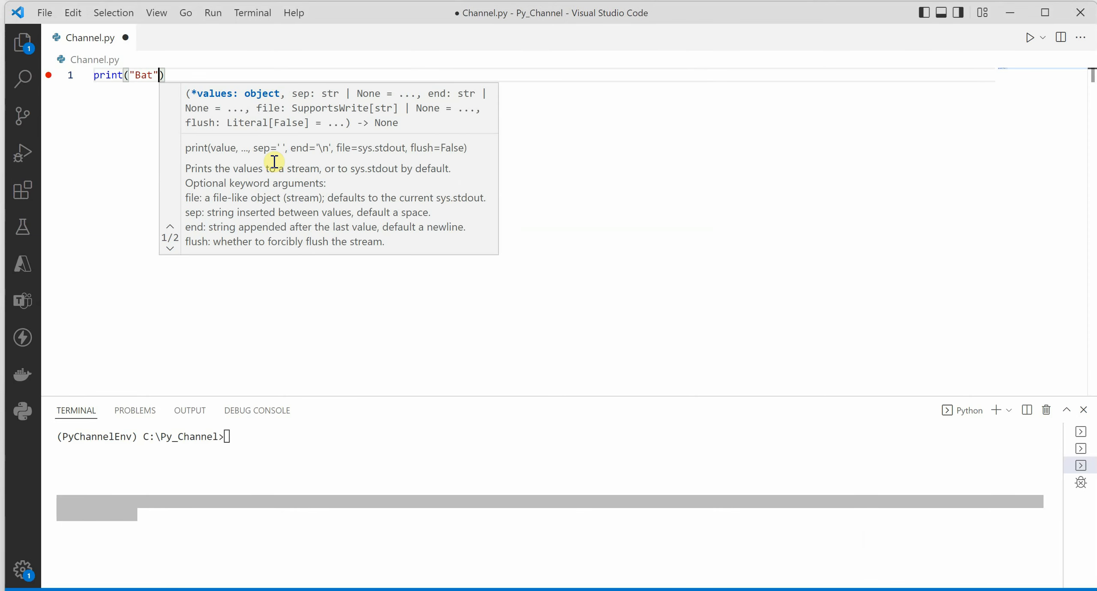
text(,"Ball")
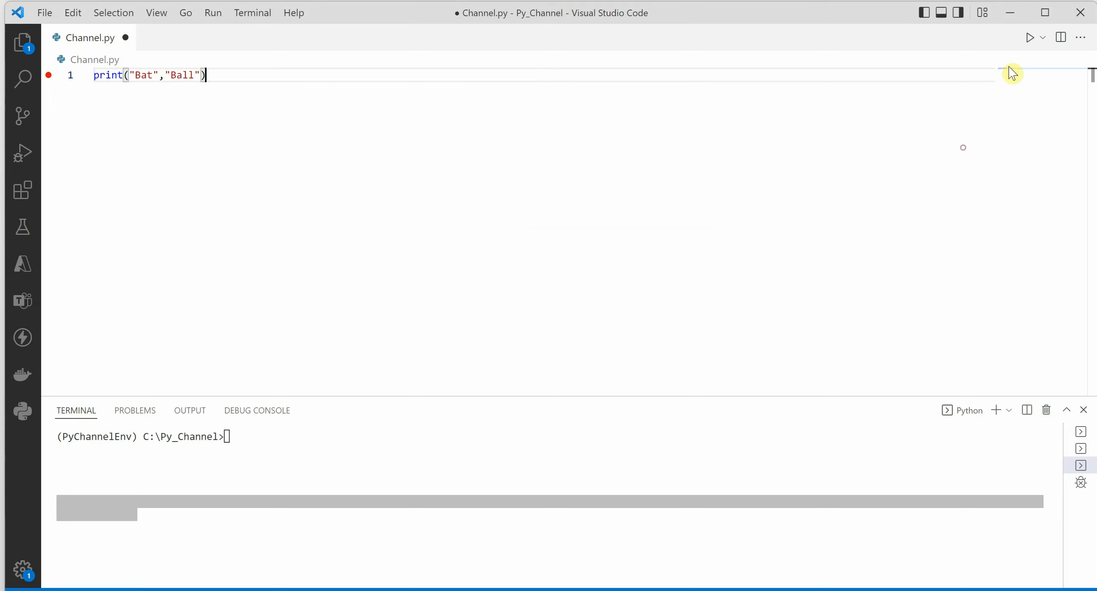
click(1029, 37)
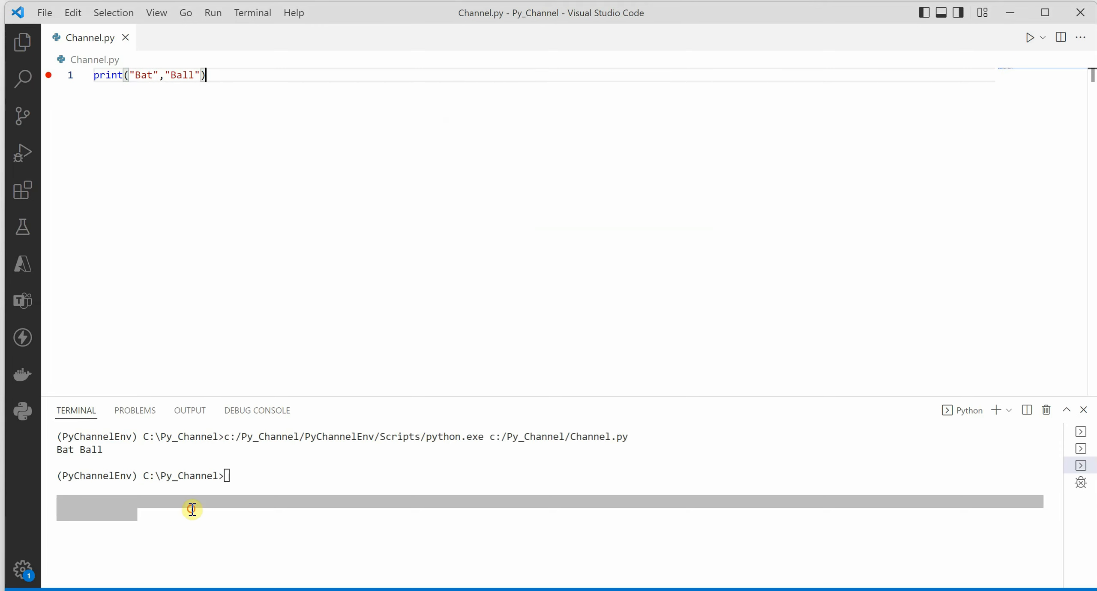
double_click(73, 451)
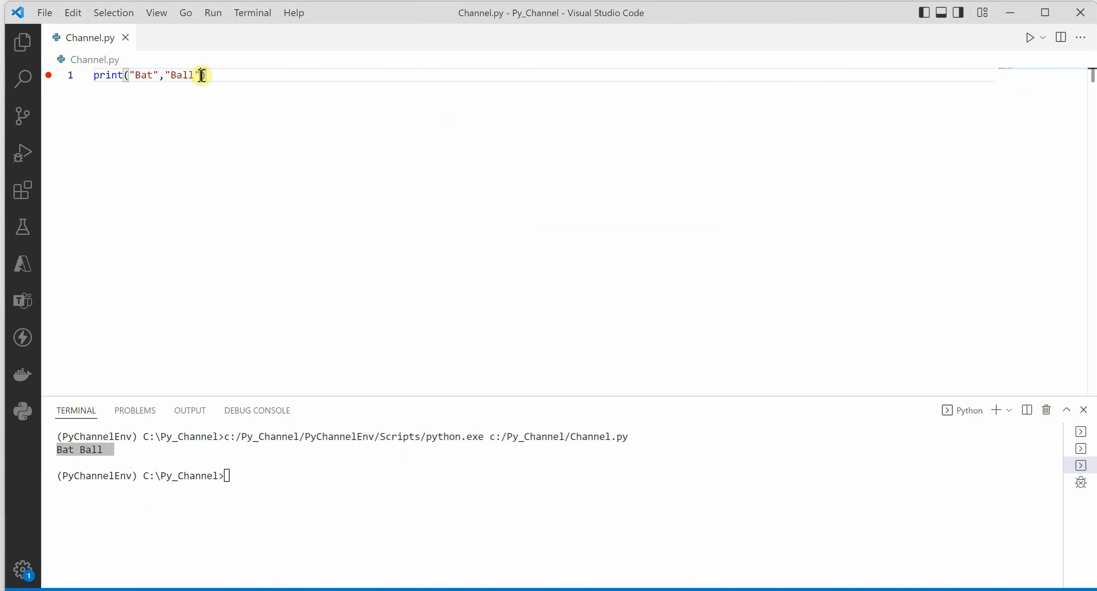
Add "Egg" as a third print argument and rerun to output Bat Ball Egg
text(,"Egg")
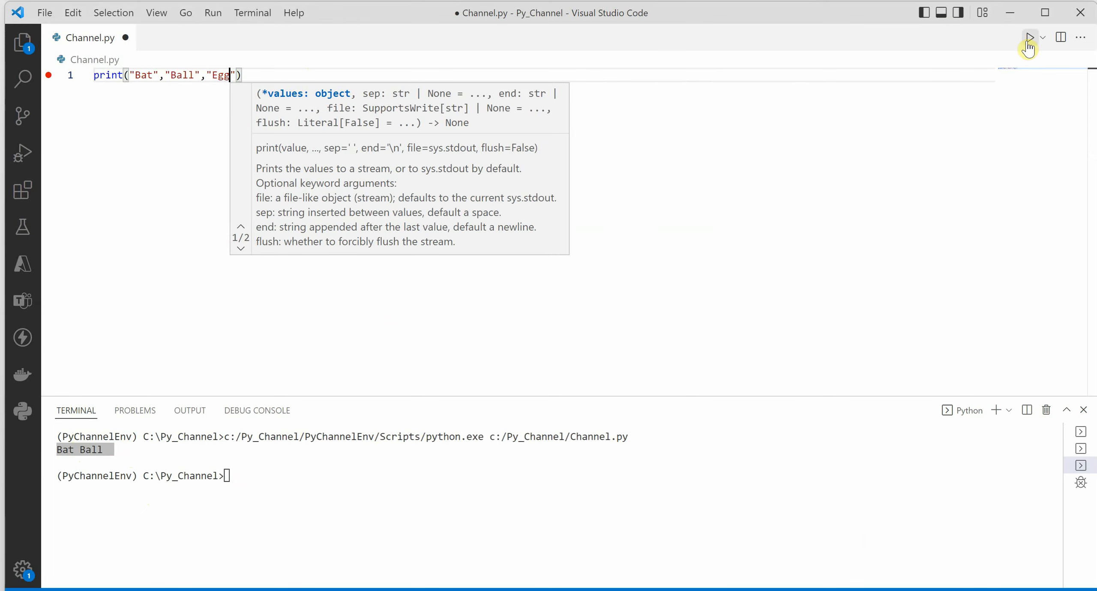
click(1028, 37)
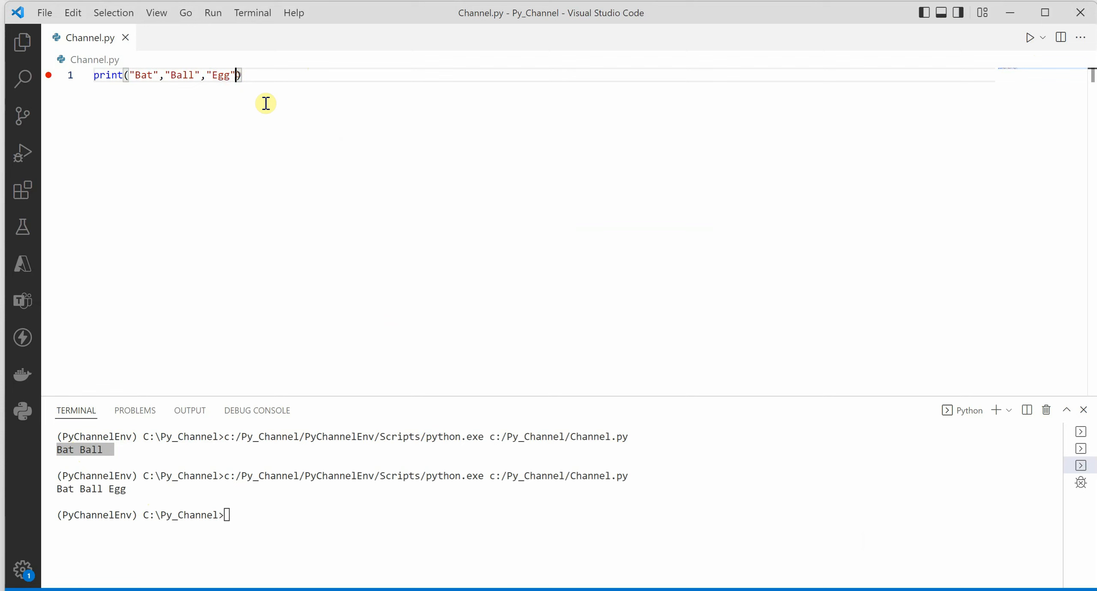
mouse_move(286, 130)
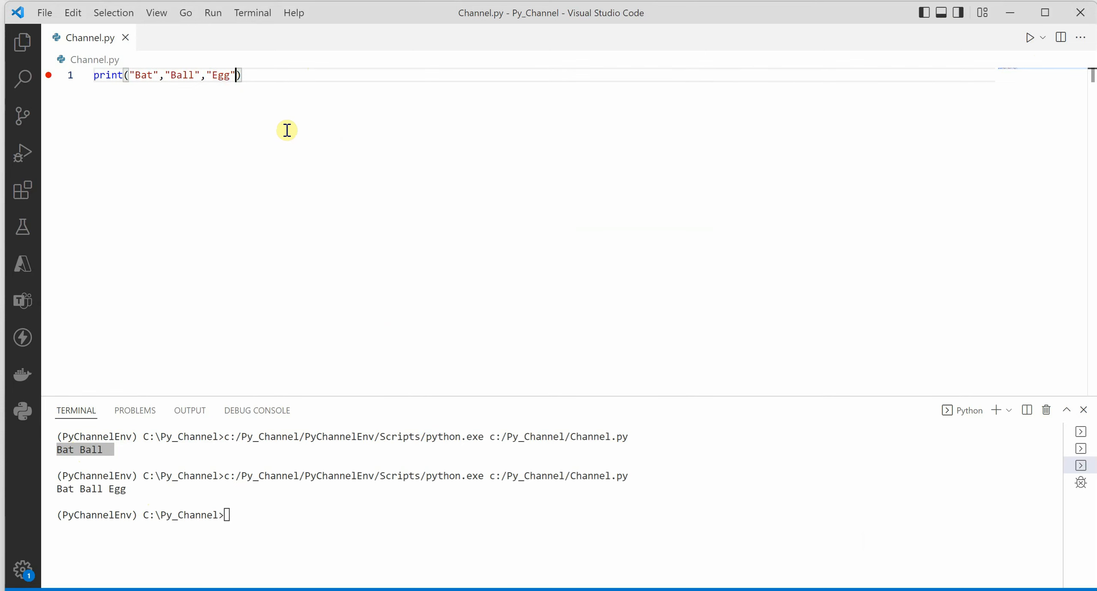
Add sep="," to the print call and rerun to output Bat,Ball,Egg
text(,)
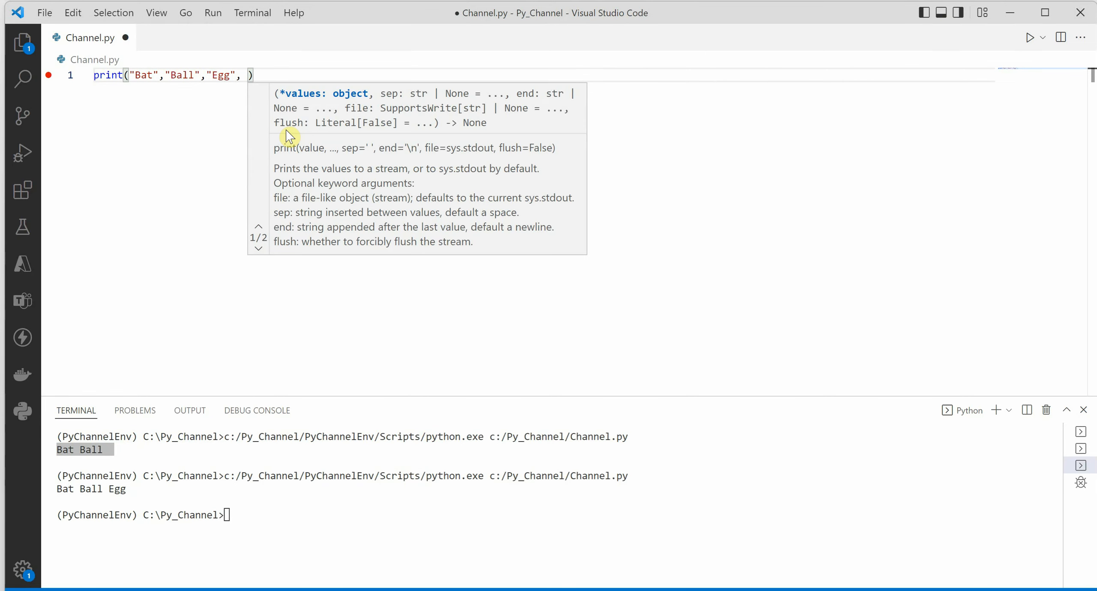
text(sep=)
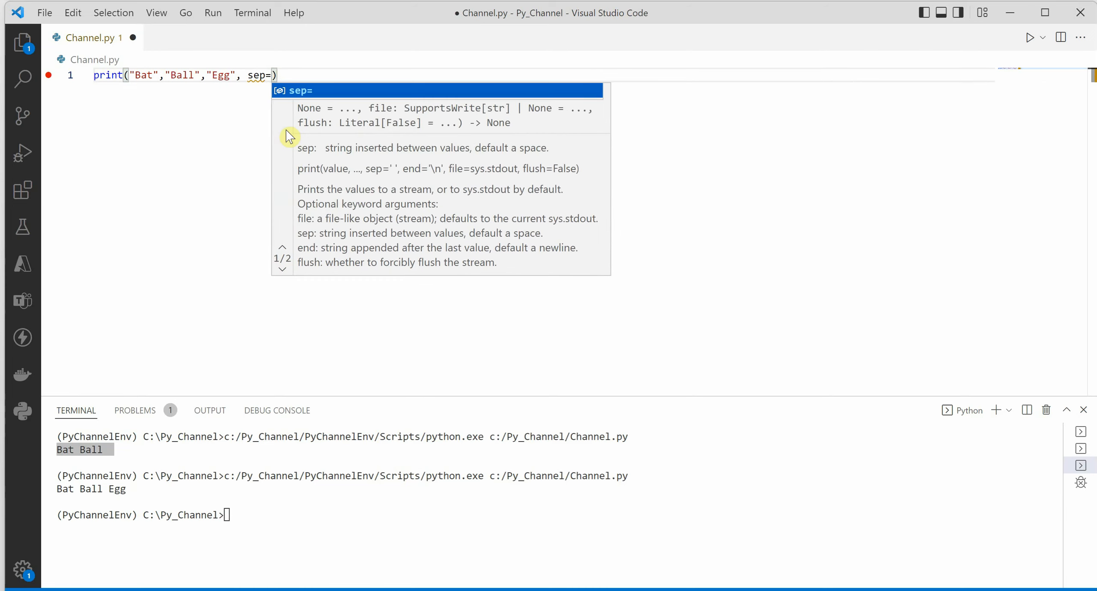
text(",")
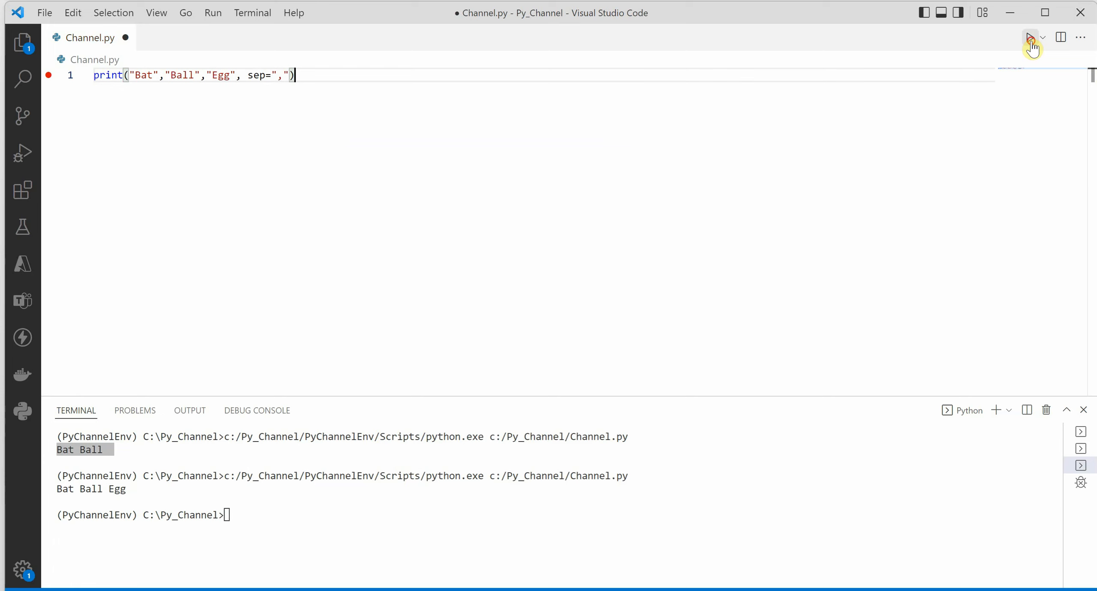
click(1029, 36)
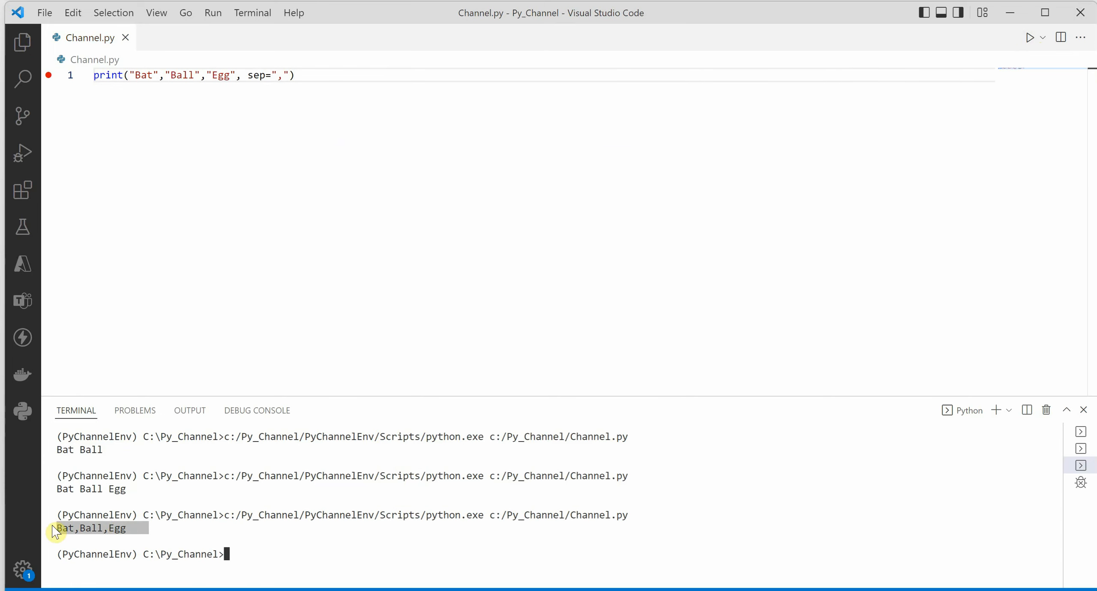
mouse_move(309, 92)
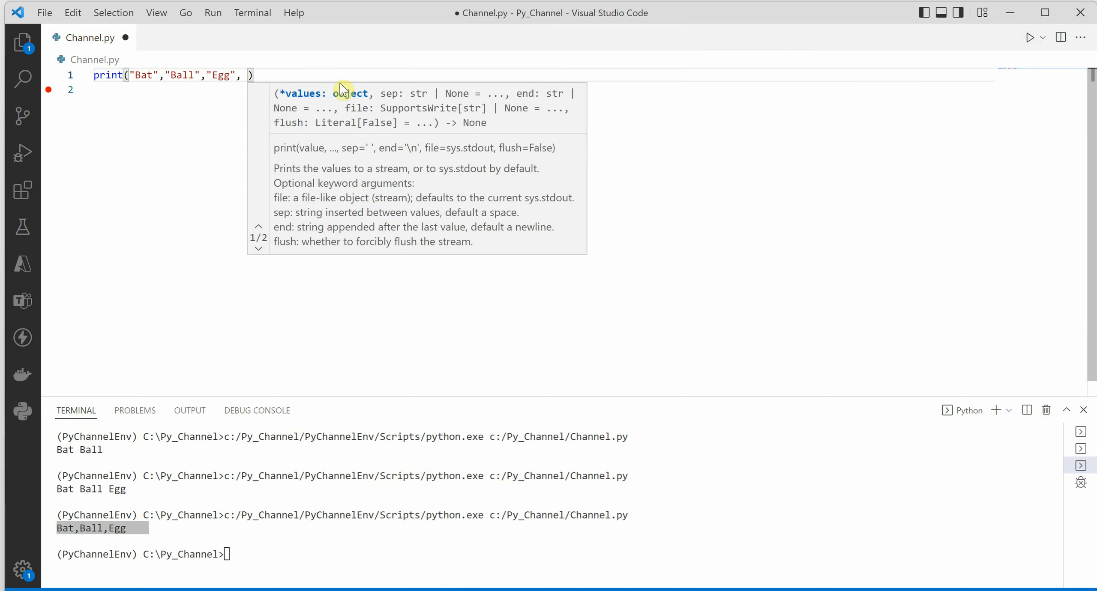
mouse_move(203, 91)
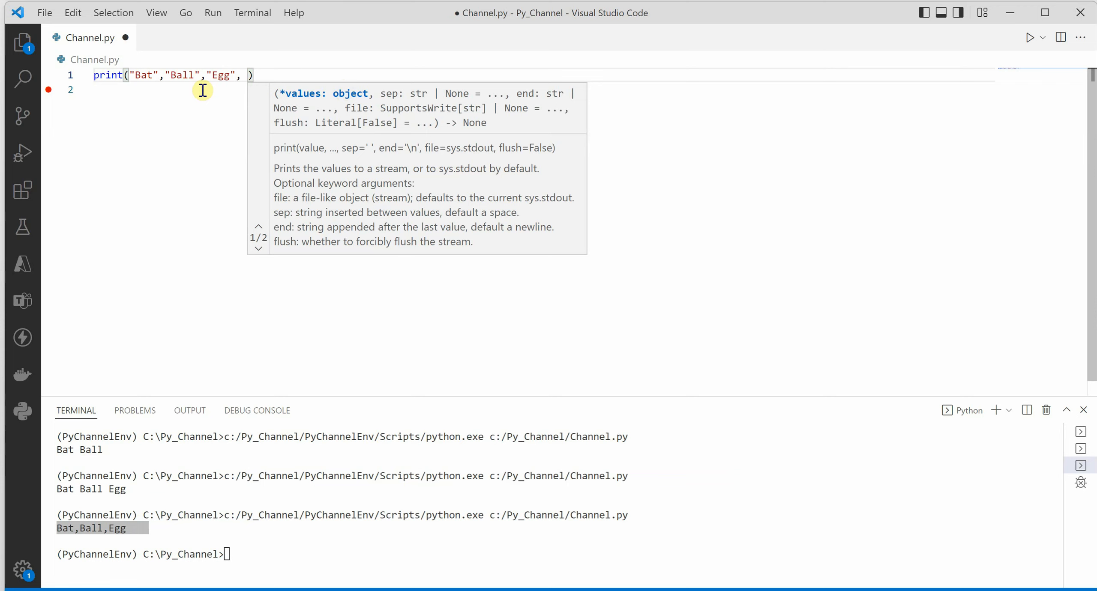
mouse_move(218, 77)
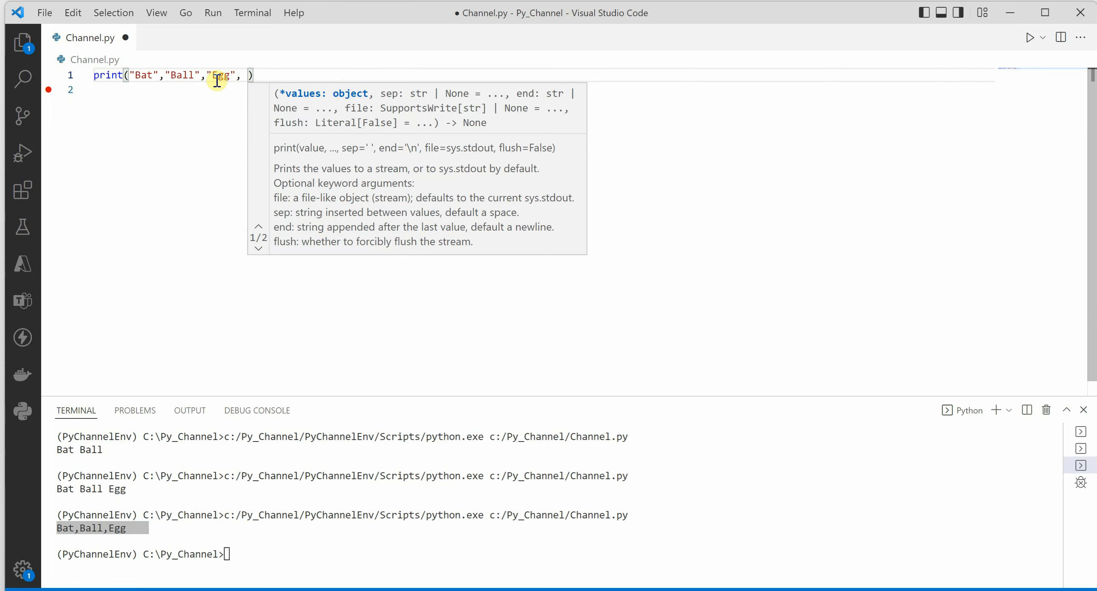
Replace sep with end="I am done, Bye..." so the output ends with that text
text("")
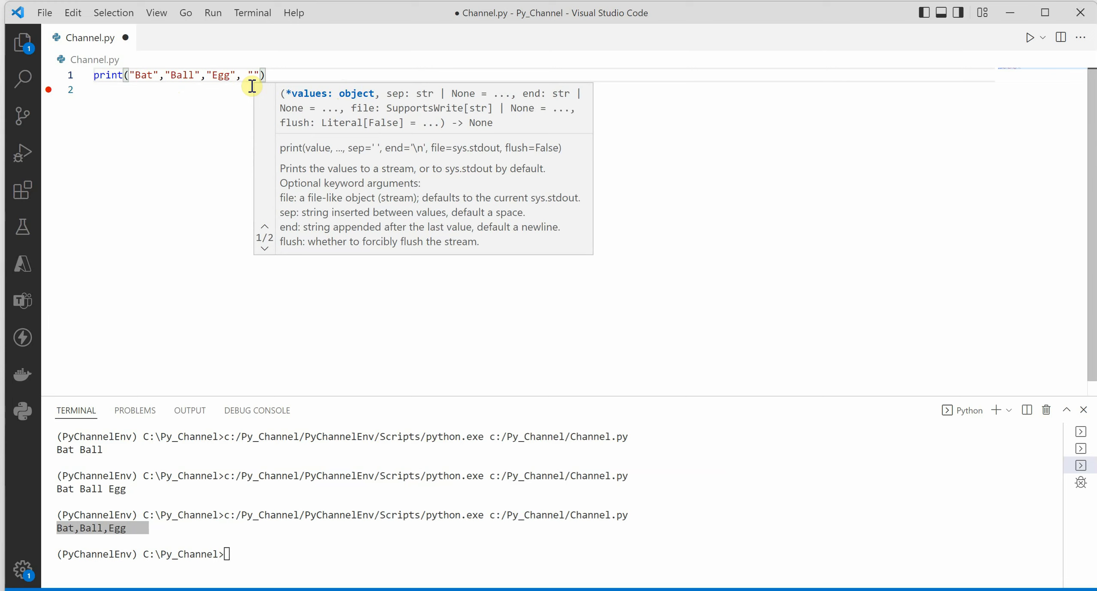
text(I am do)
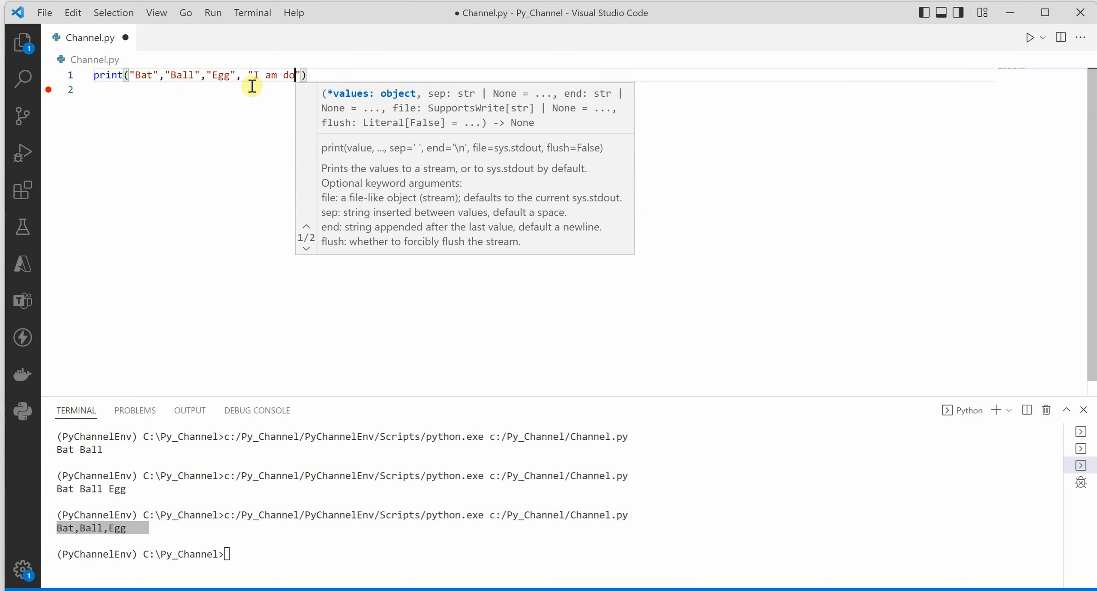
text(ne, Bye...)
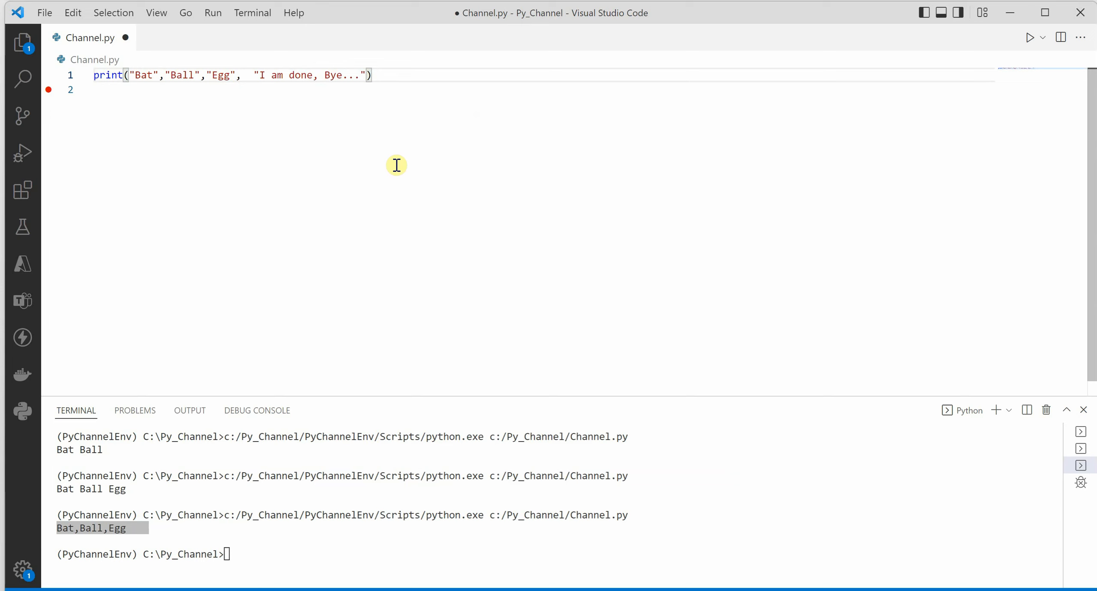
text(end=)
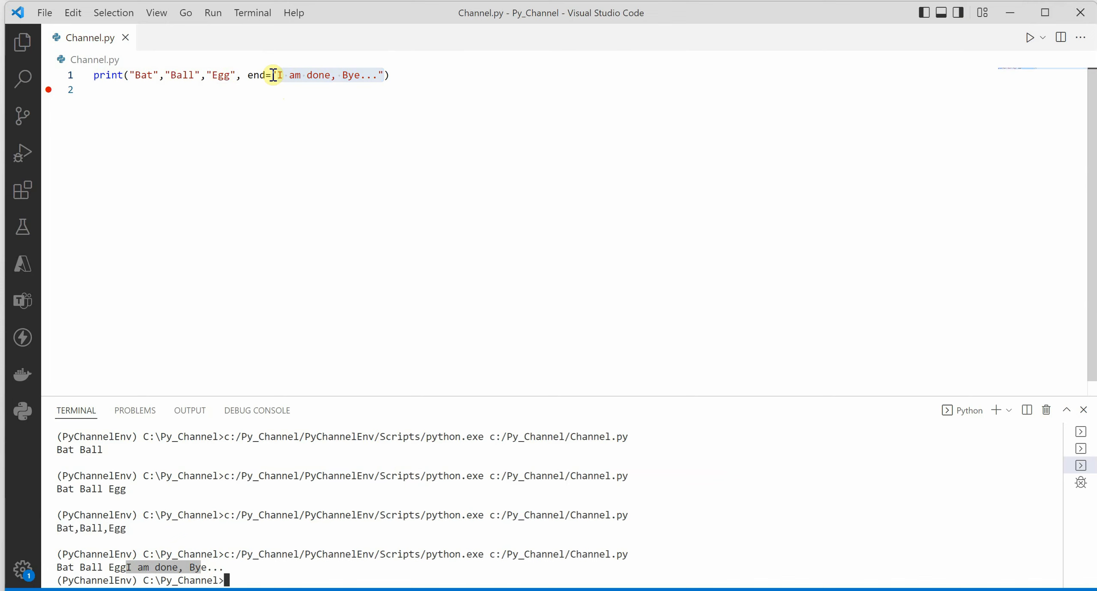
Replace the end string with " #" so the run prints Bat Ball Egg #
drag(279, 75, 376, 75)
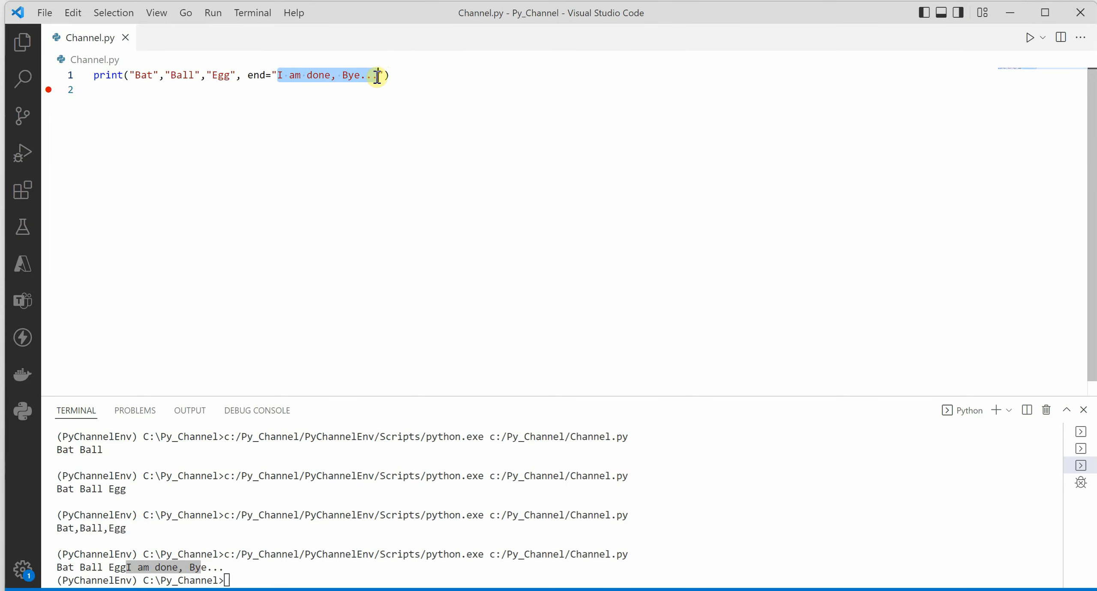
text(#)
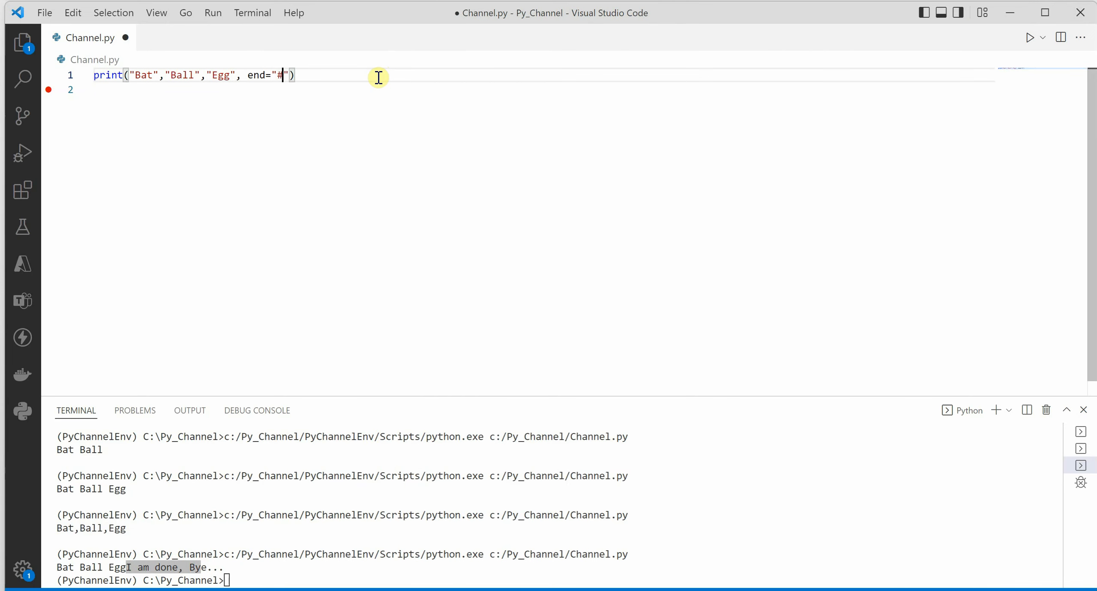
mouse_move(255, 87)
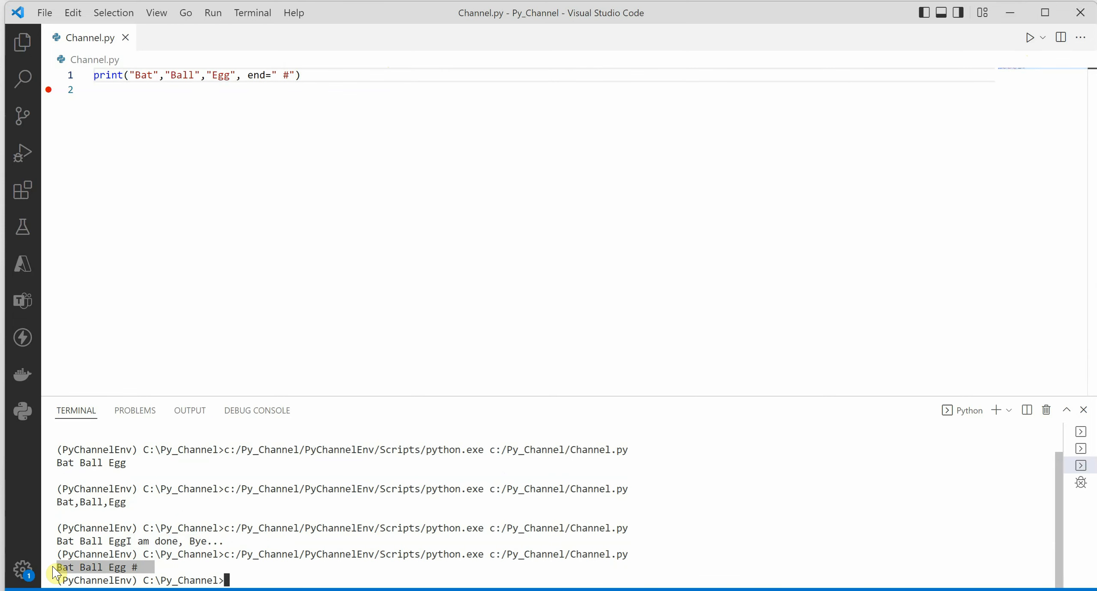
mouse_move(278, 241)
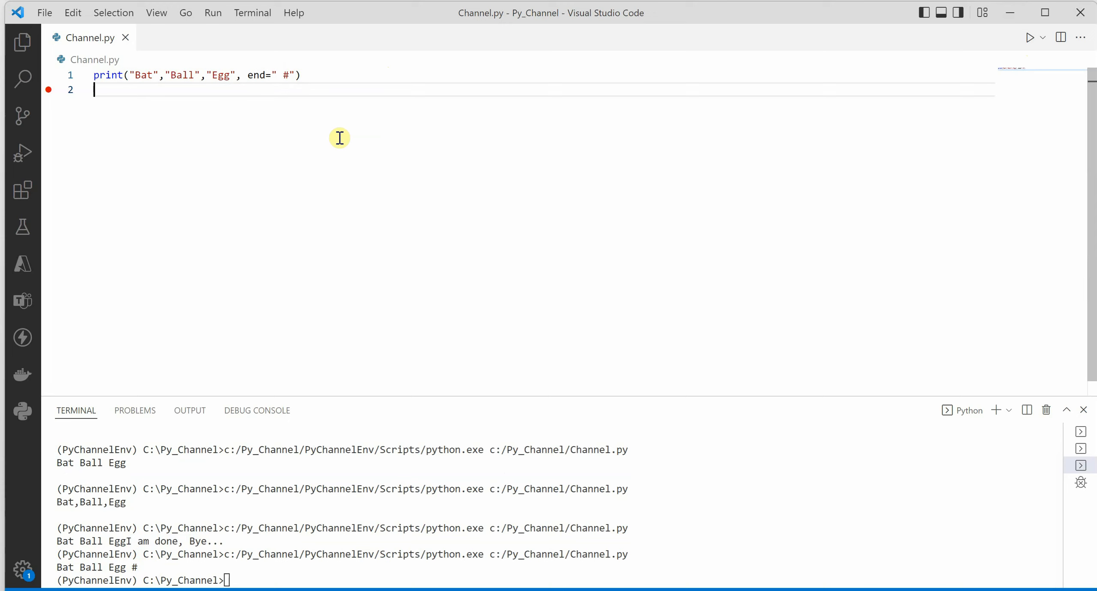
double_click(257, 75)
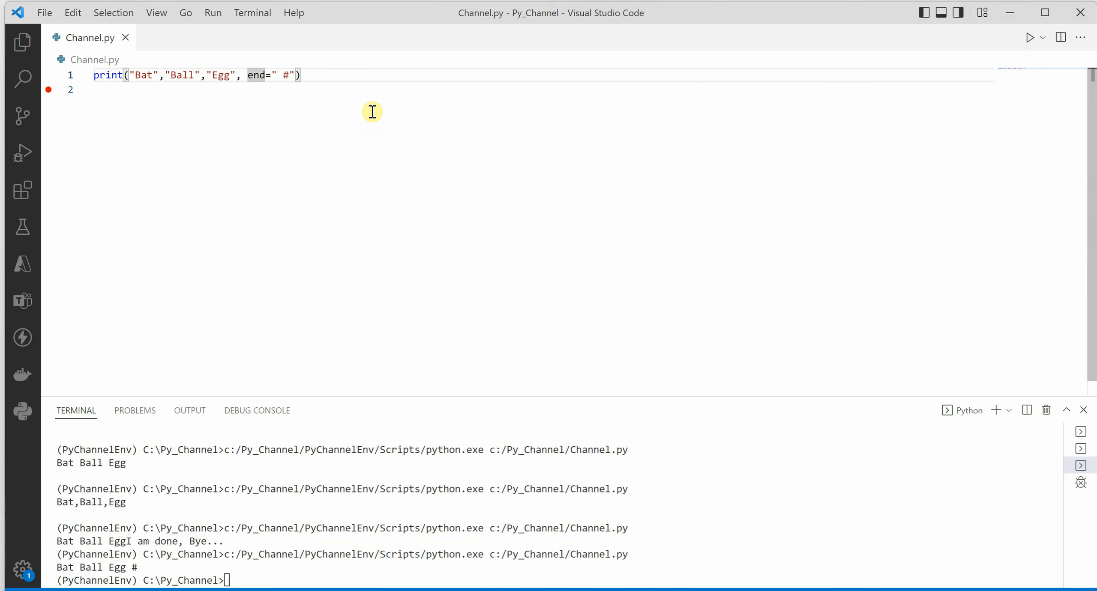
mouse_move(449, 201)
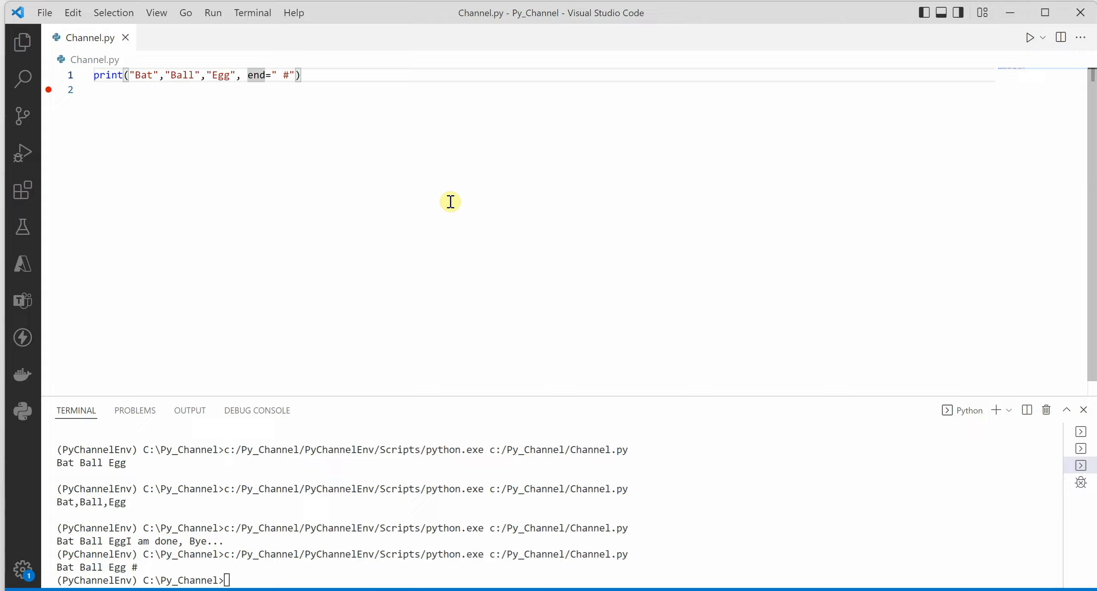